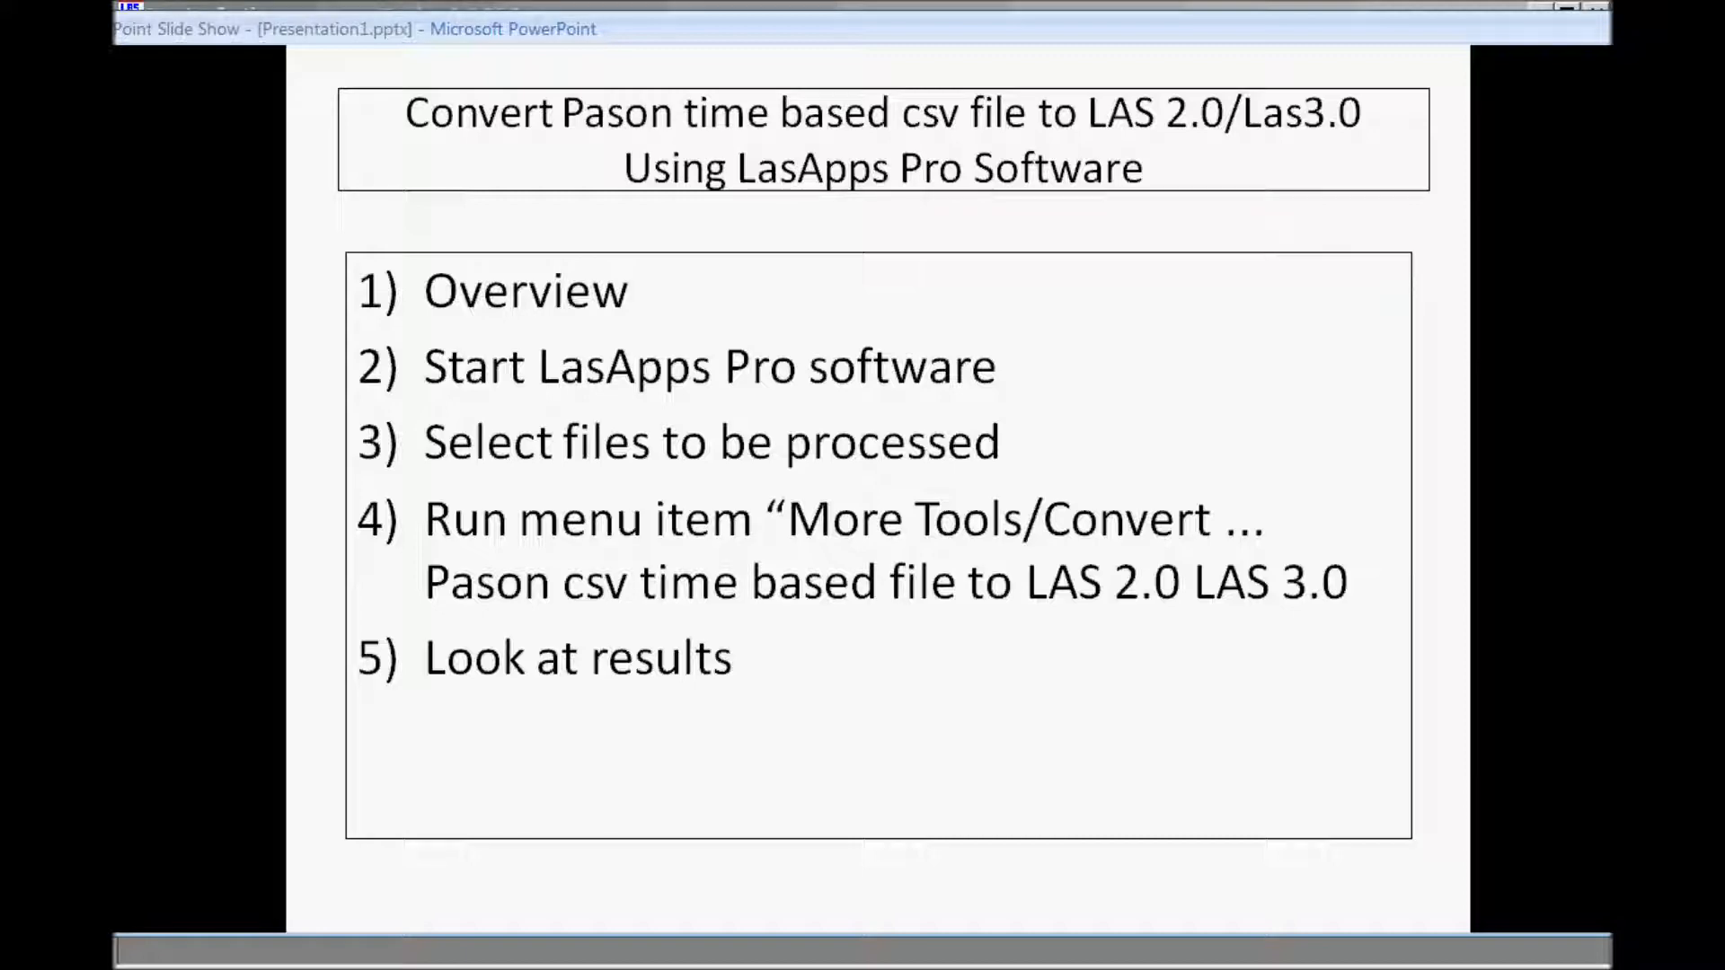
mouse_move(1530, 467)
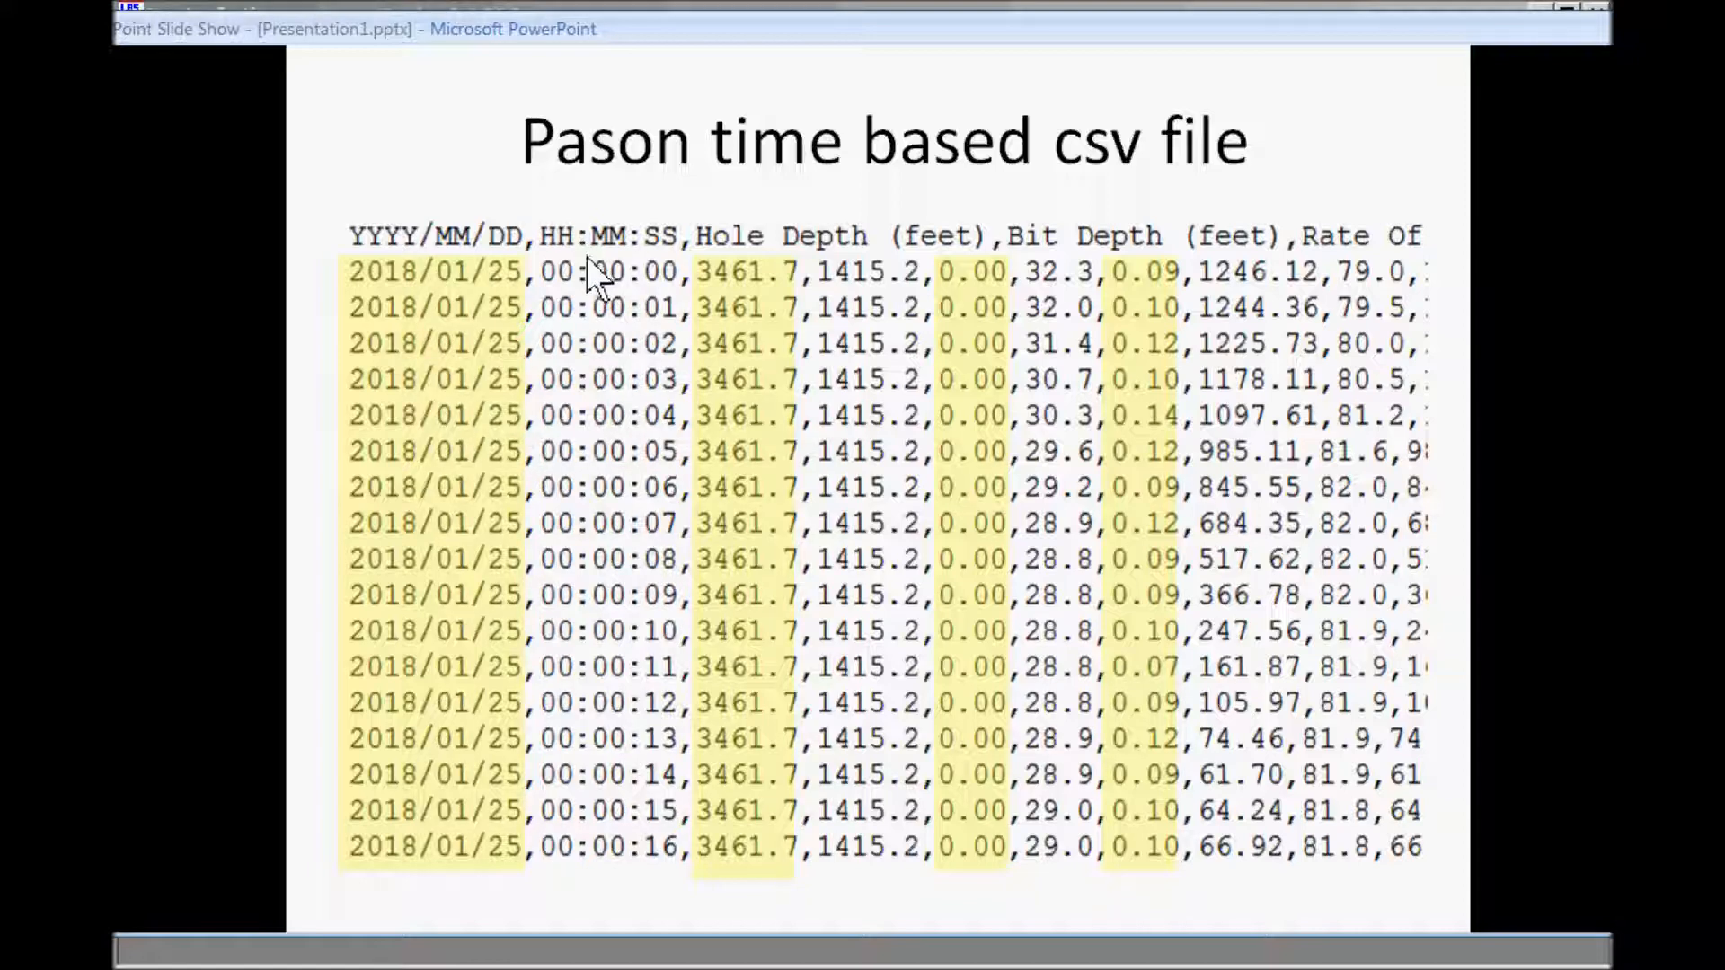
mouse_move(338, 504)
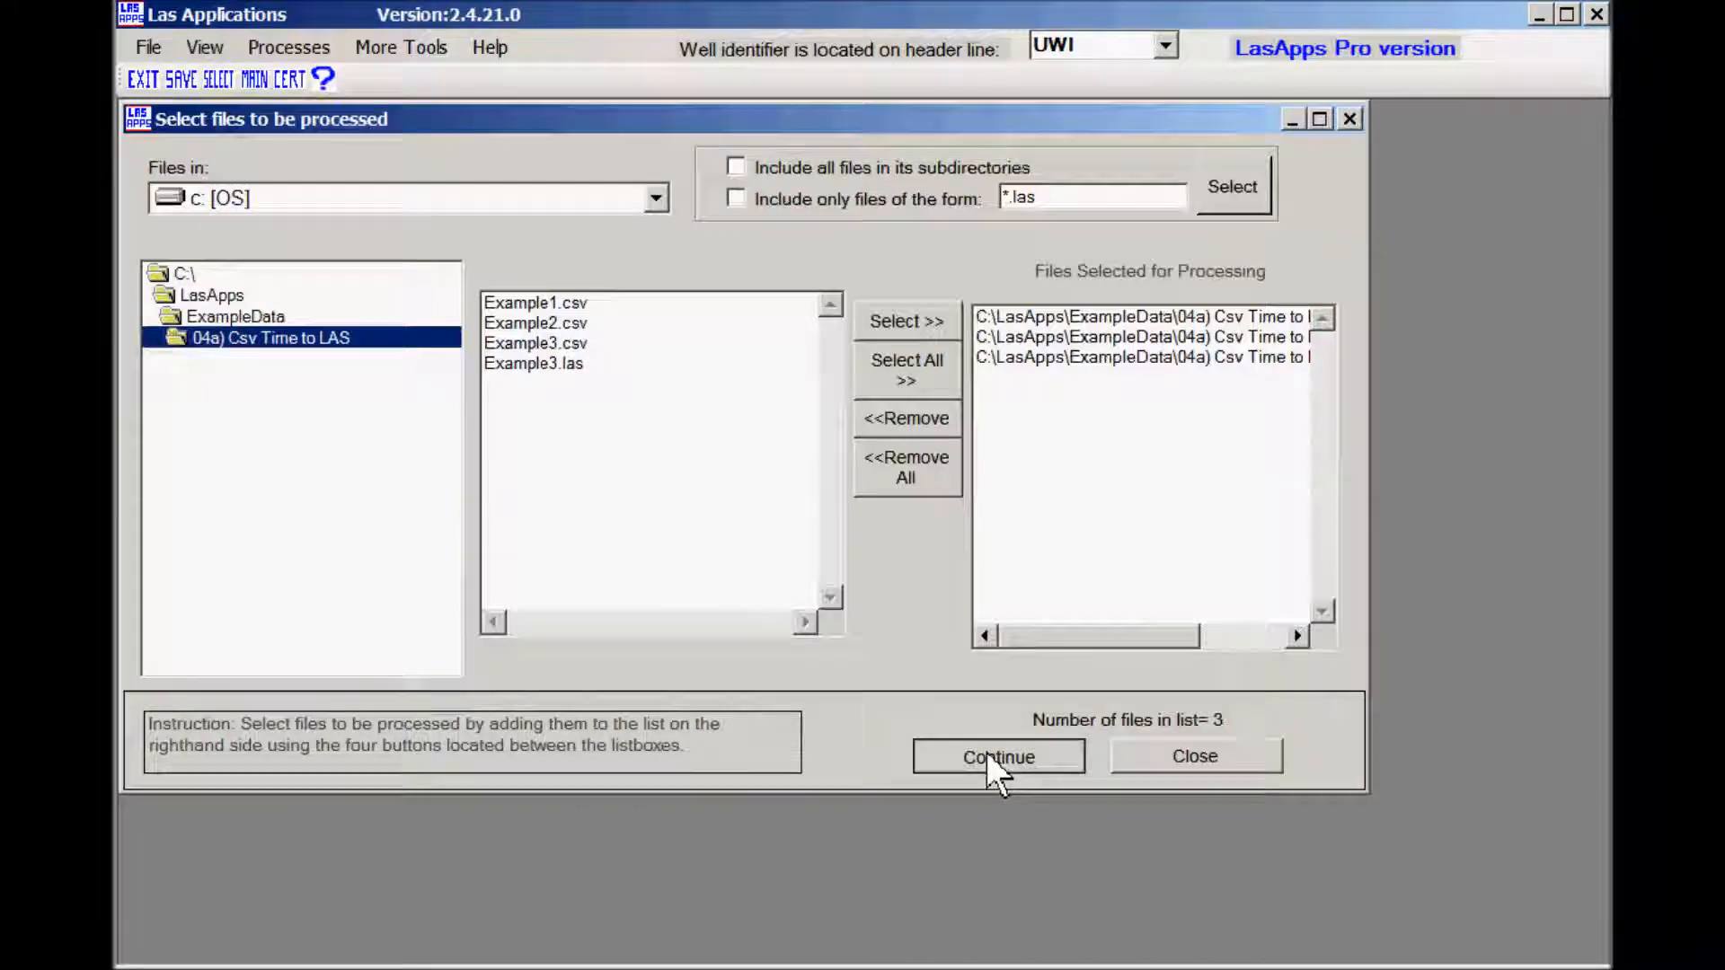
- Confirm the three CSV files and start the Pason csv time-based to LAS 2.0/3.0 conversion
click(996, 756)
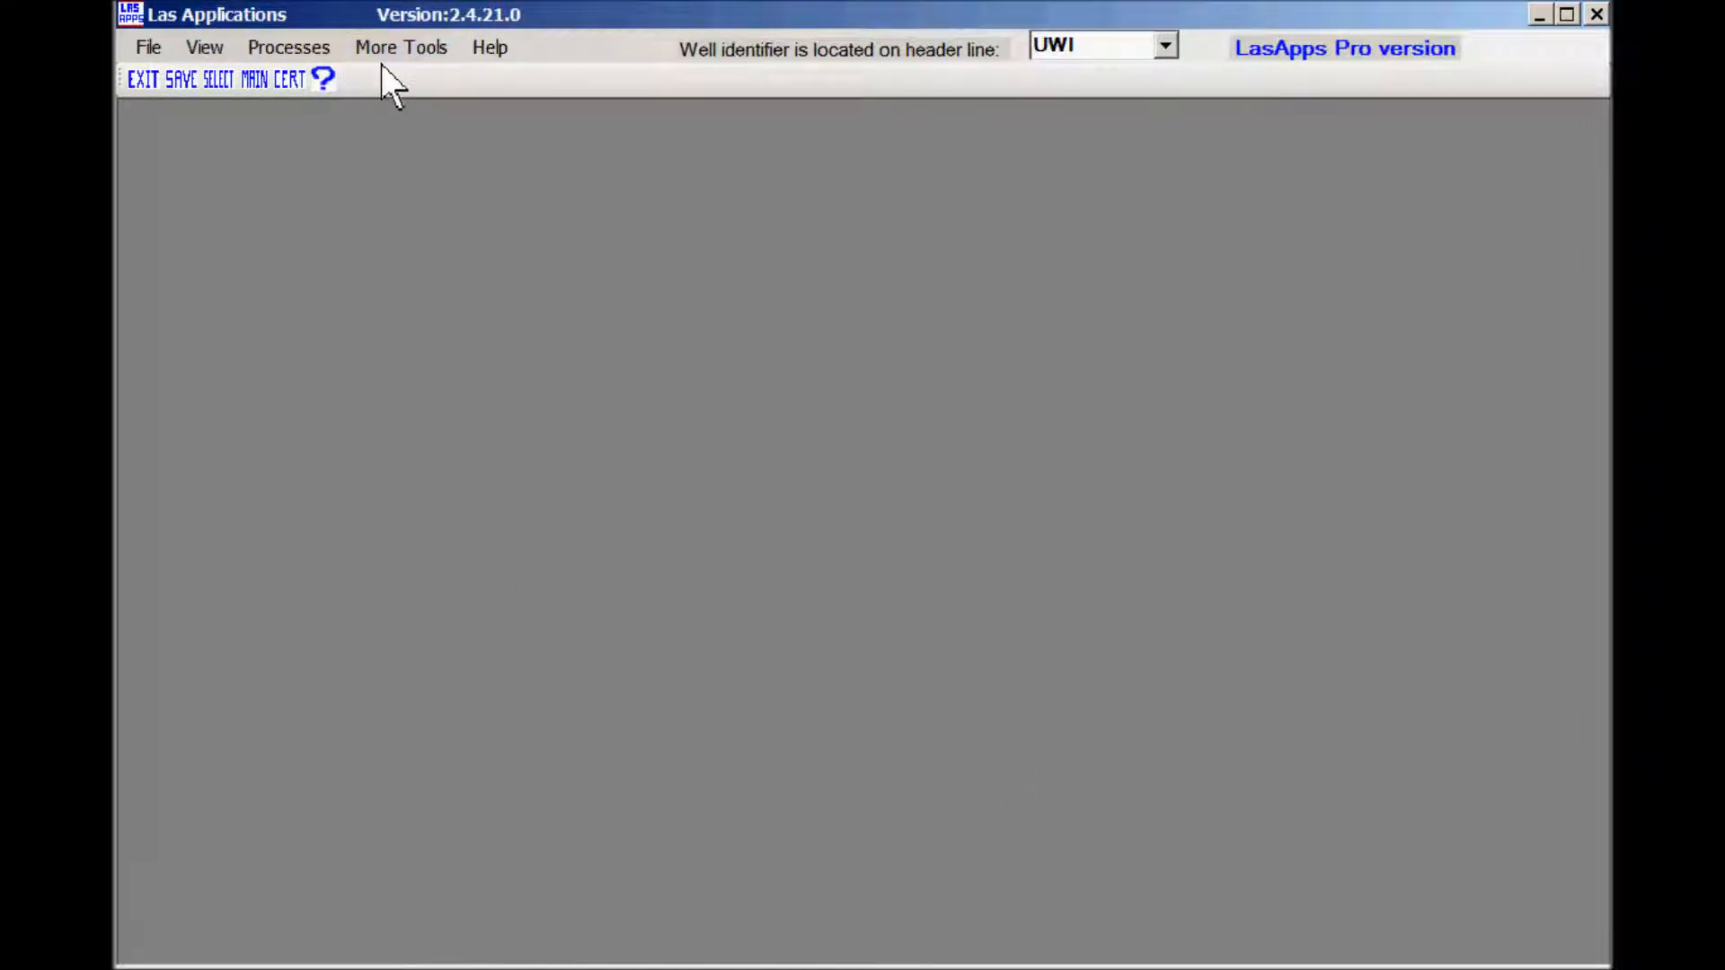
click(400, 48)
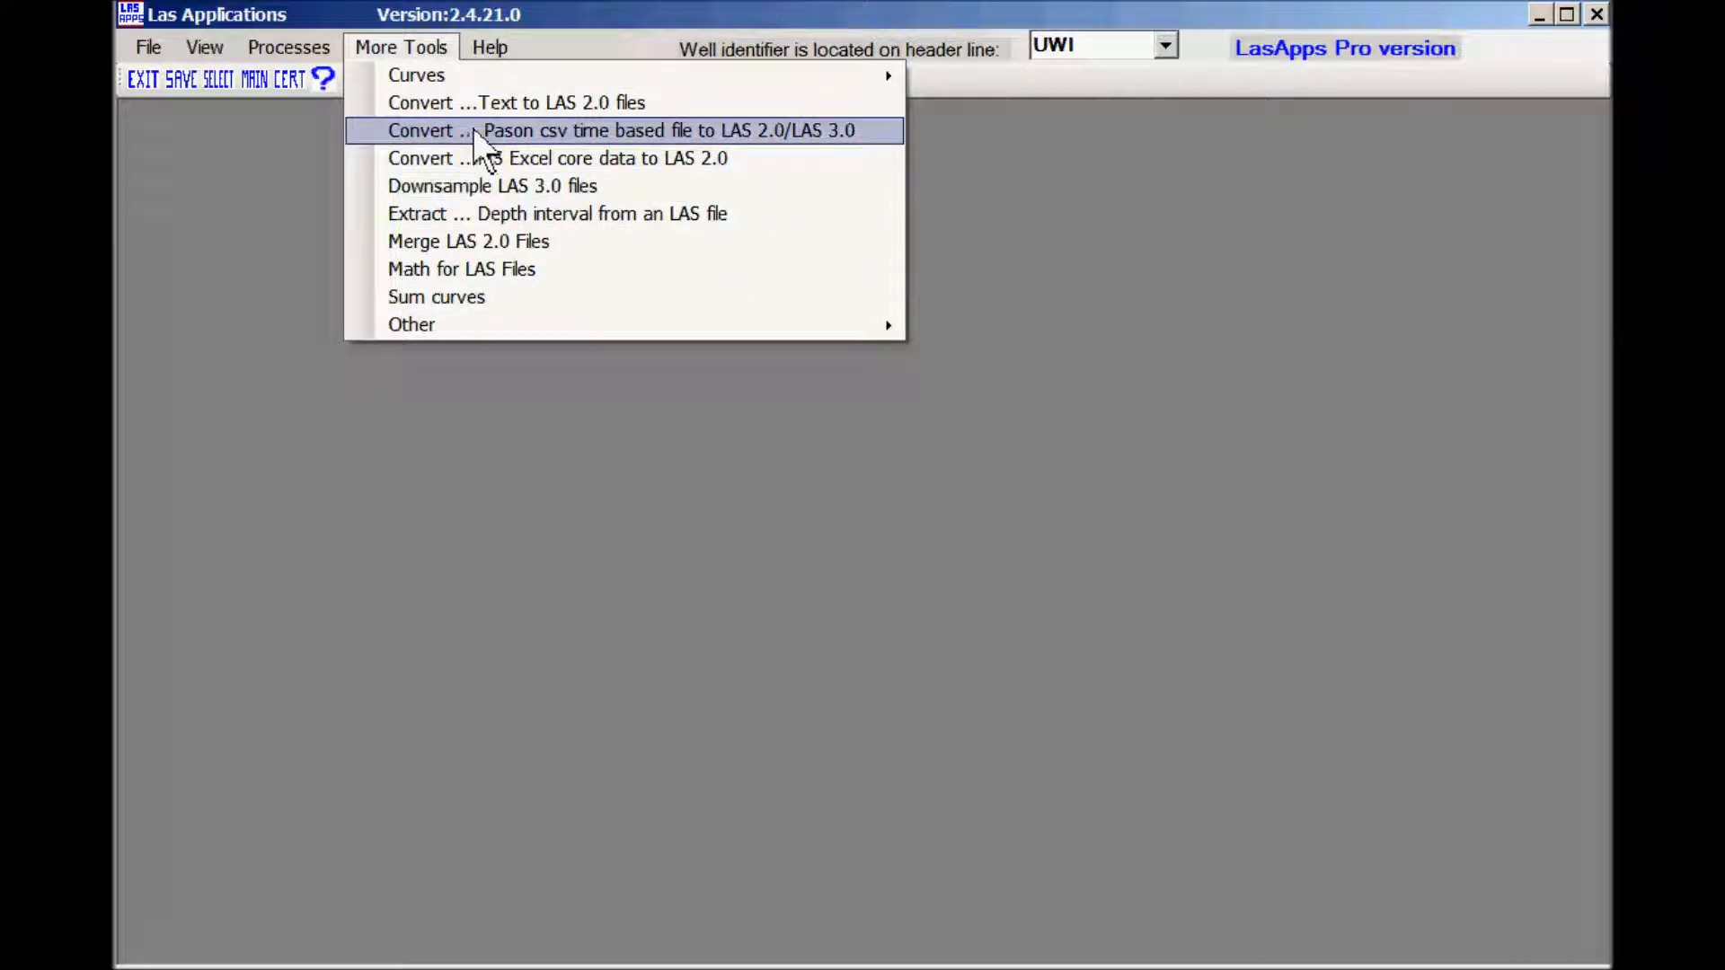
click(619, 130)
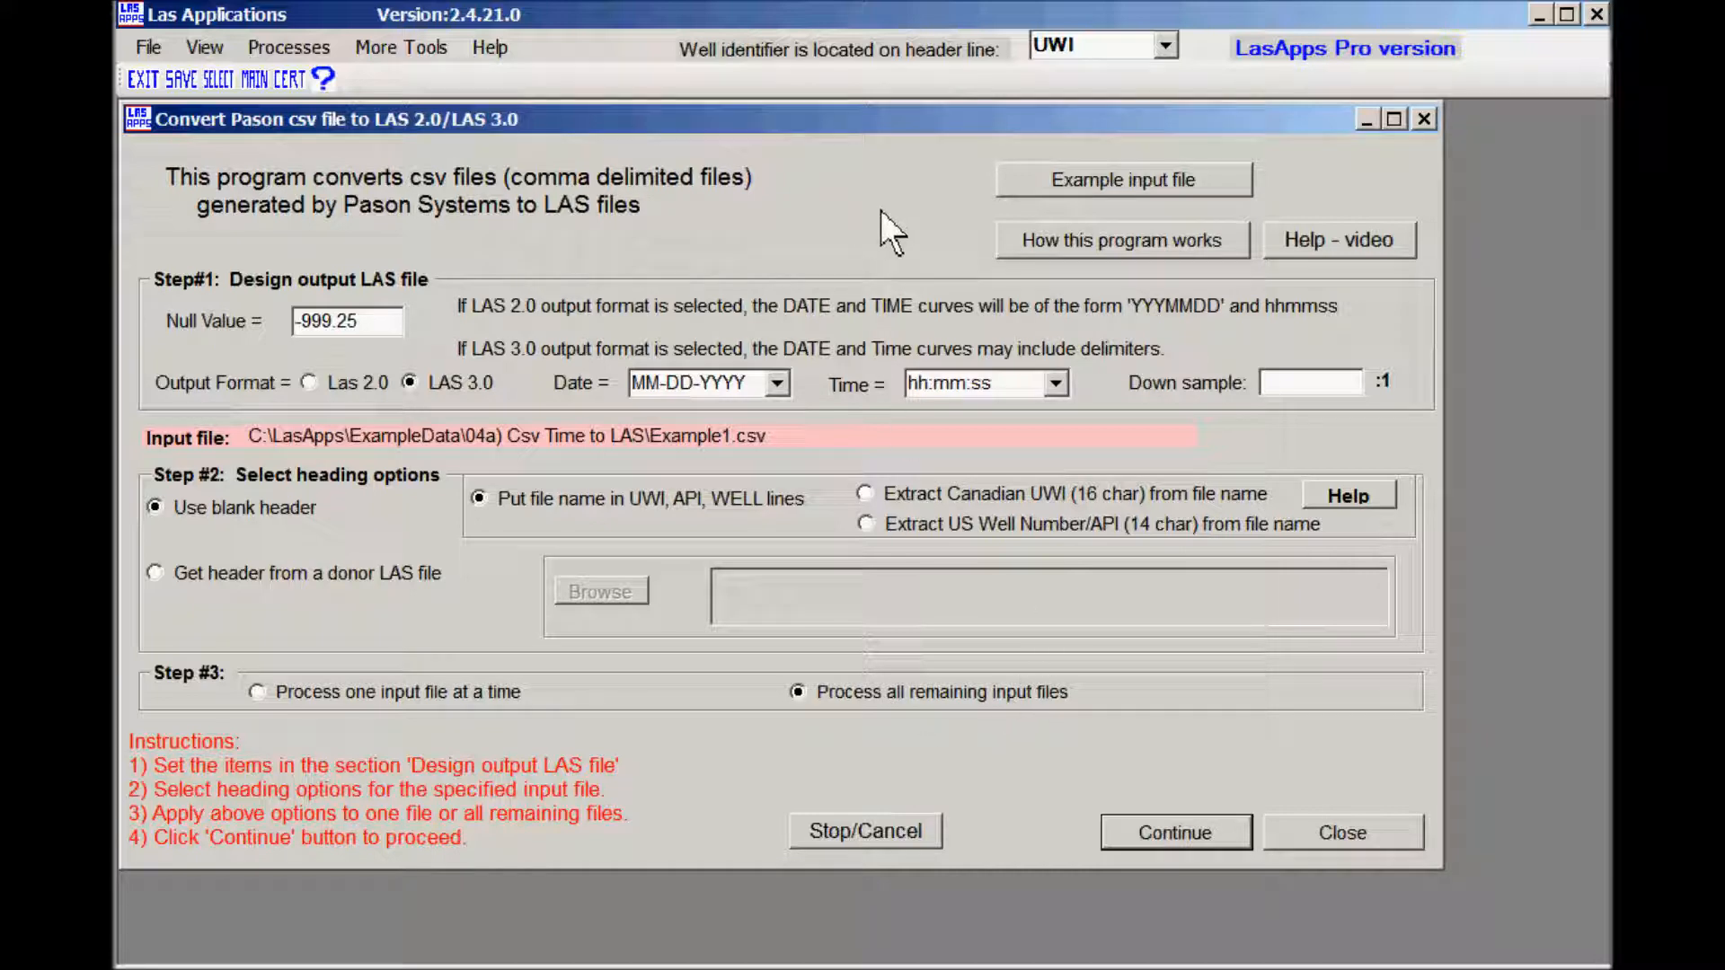
mouse_move(682, 793)
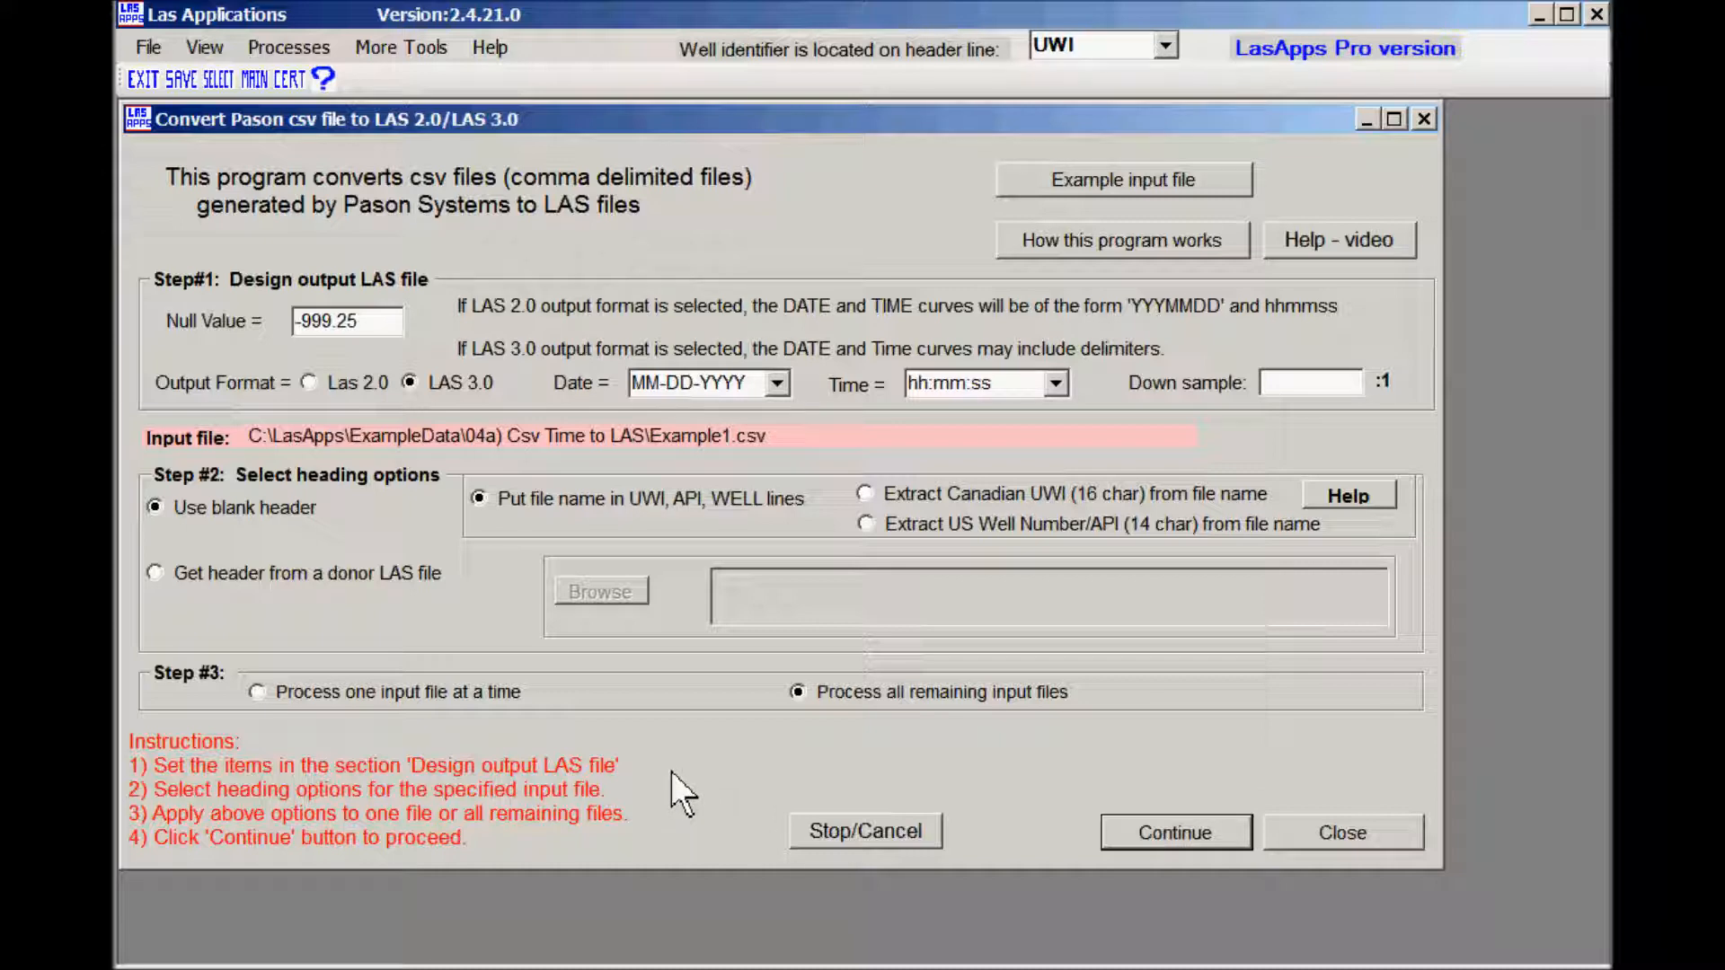
mouse_move(204, 374)
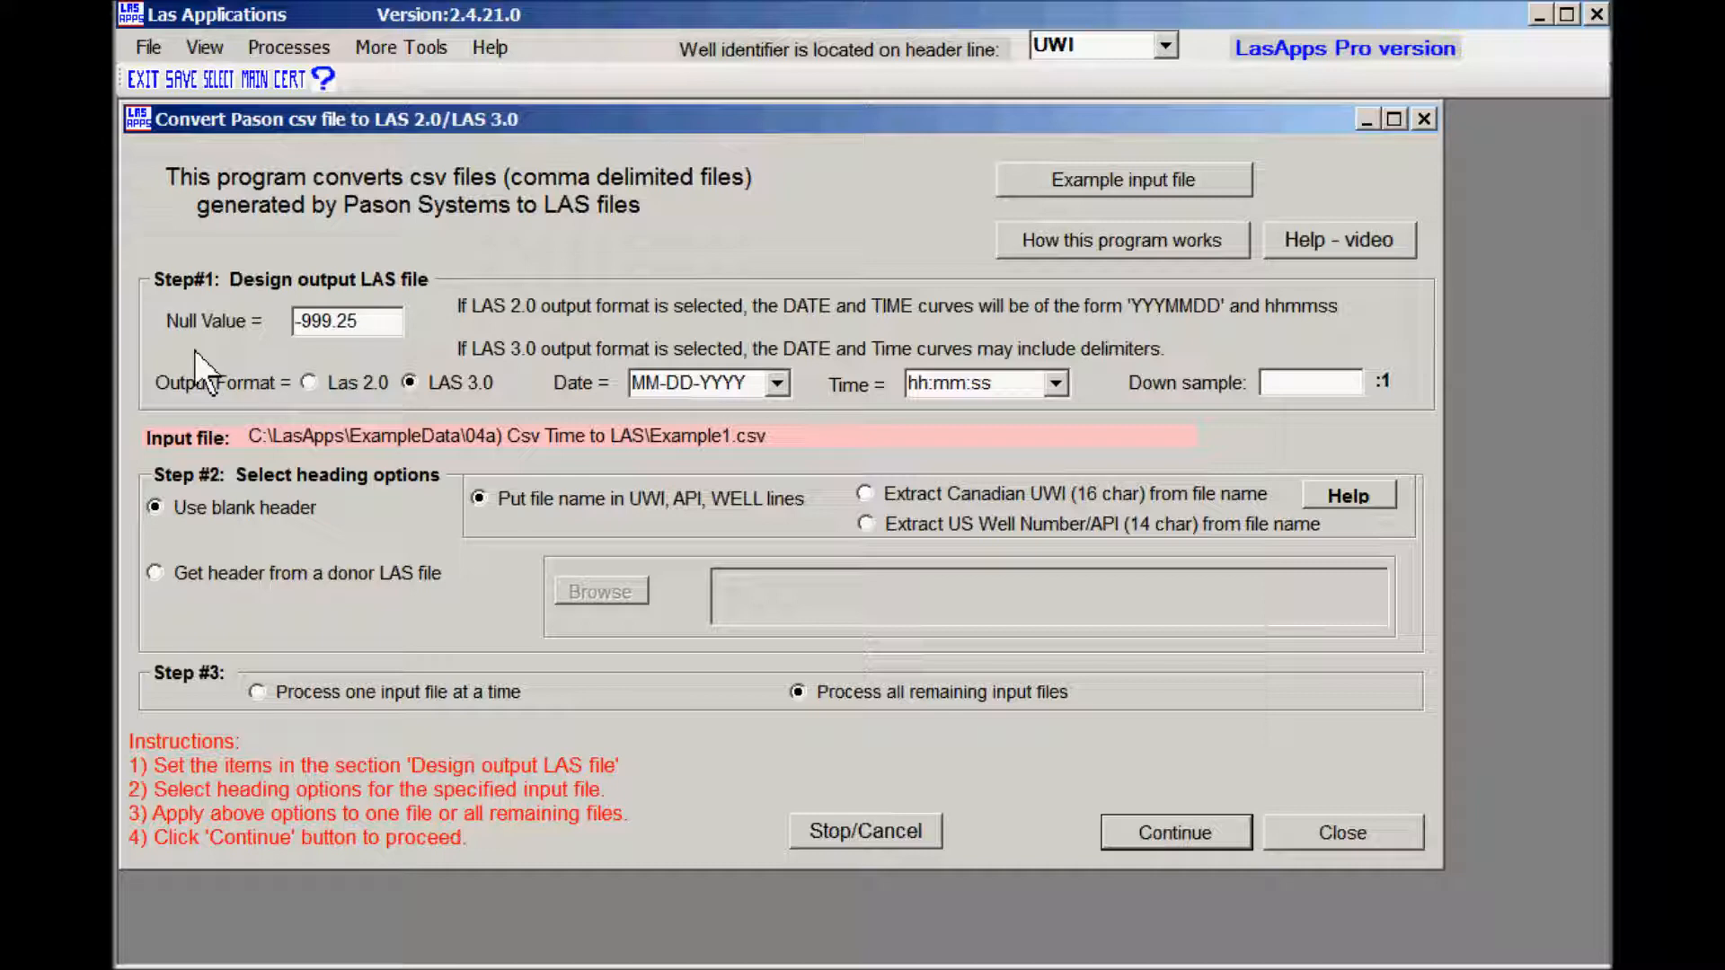
- Enter a down-sample value of 2 in the Pason conversion settings
click(704, 382)
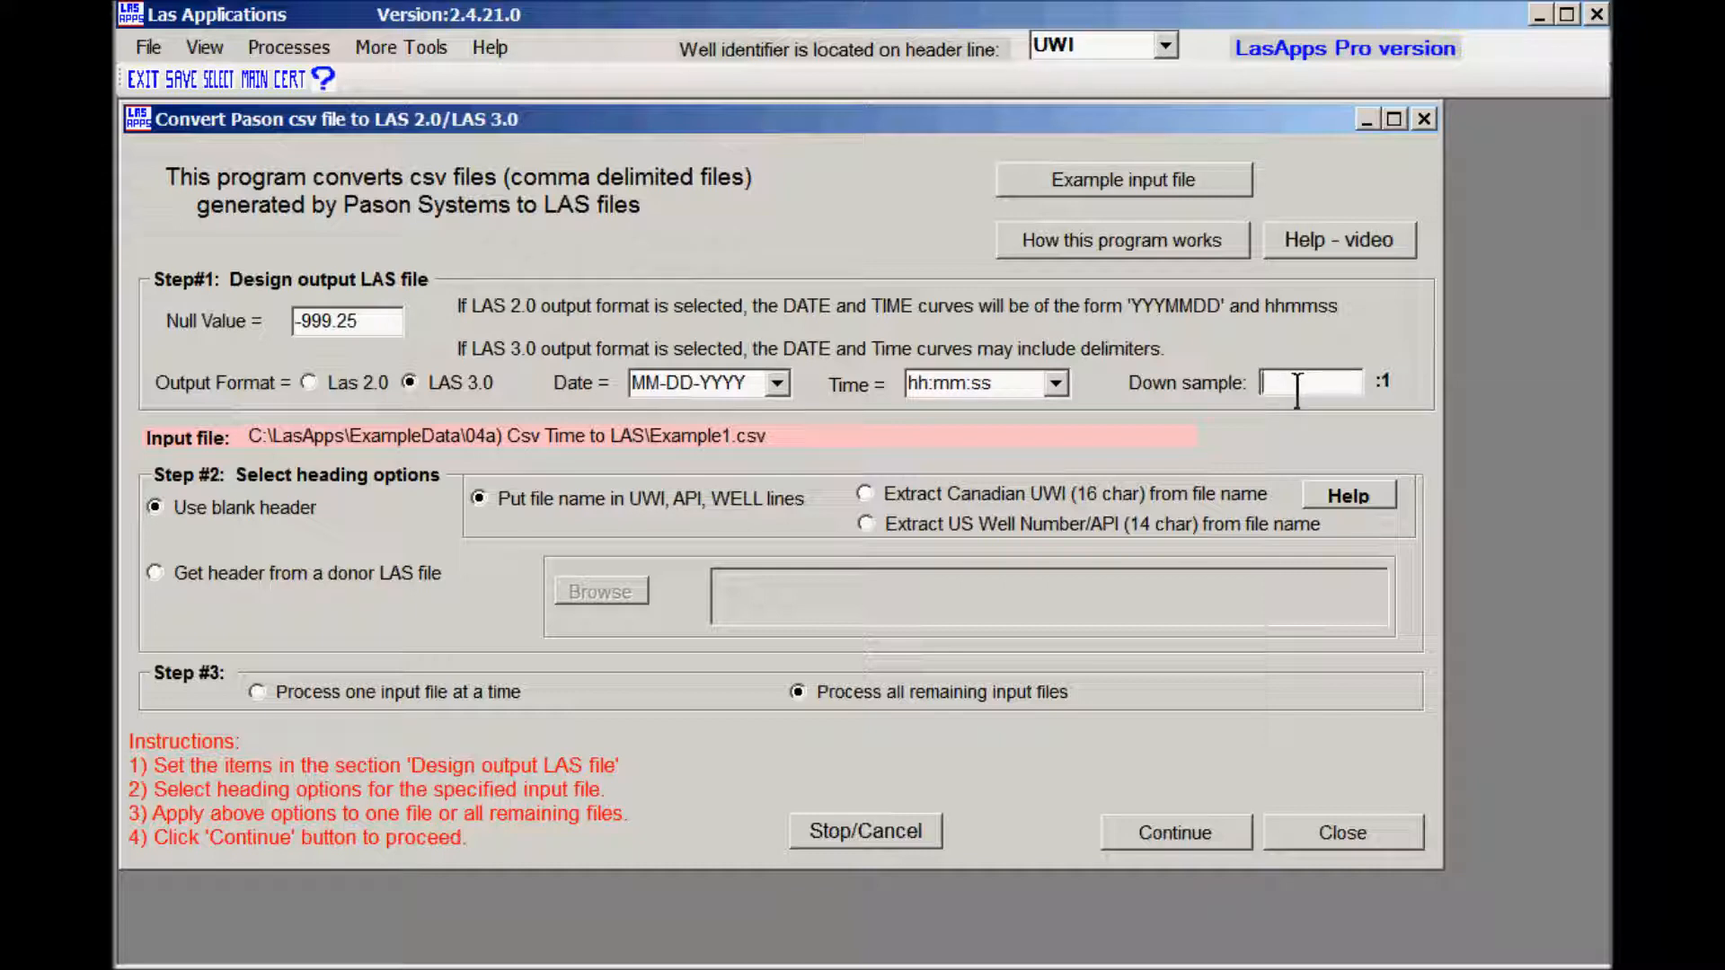
text(2)
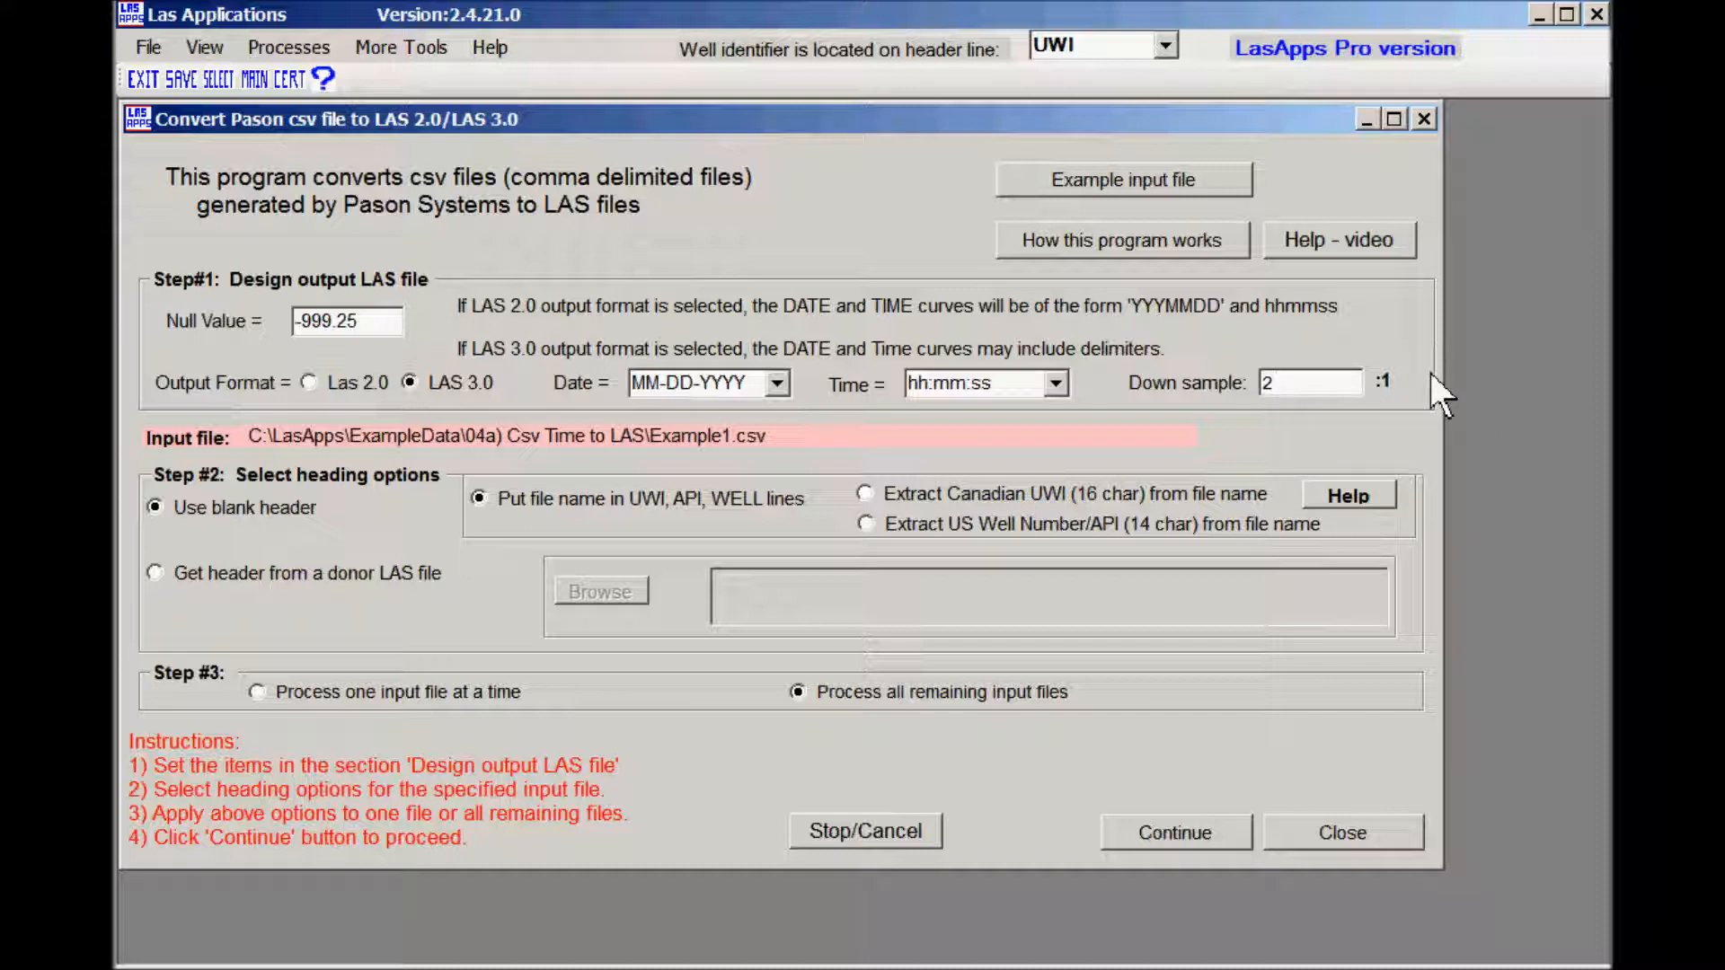
mouse_move(1381, 423)
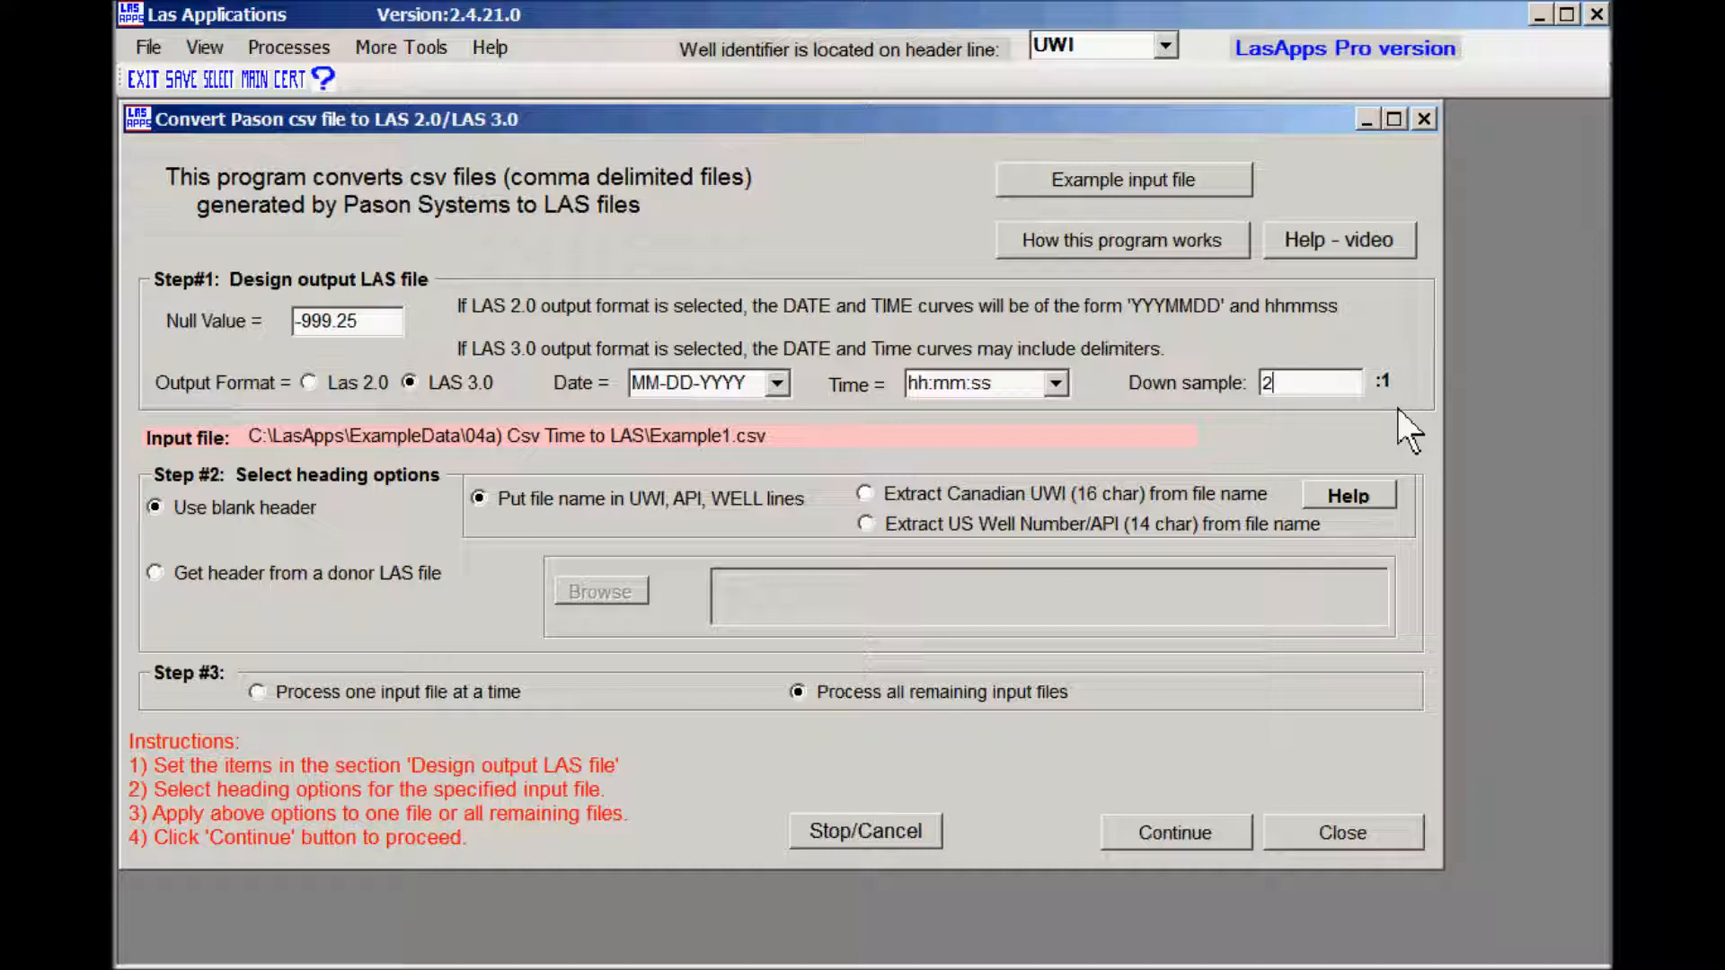
mouse_move(513, 579)
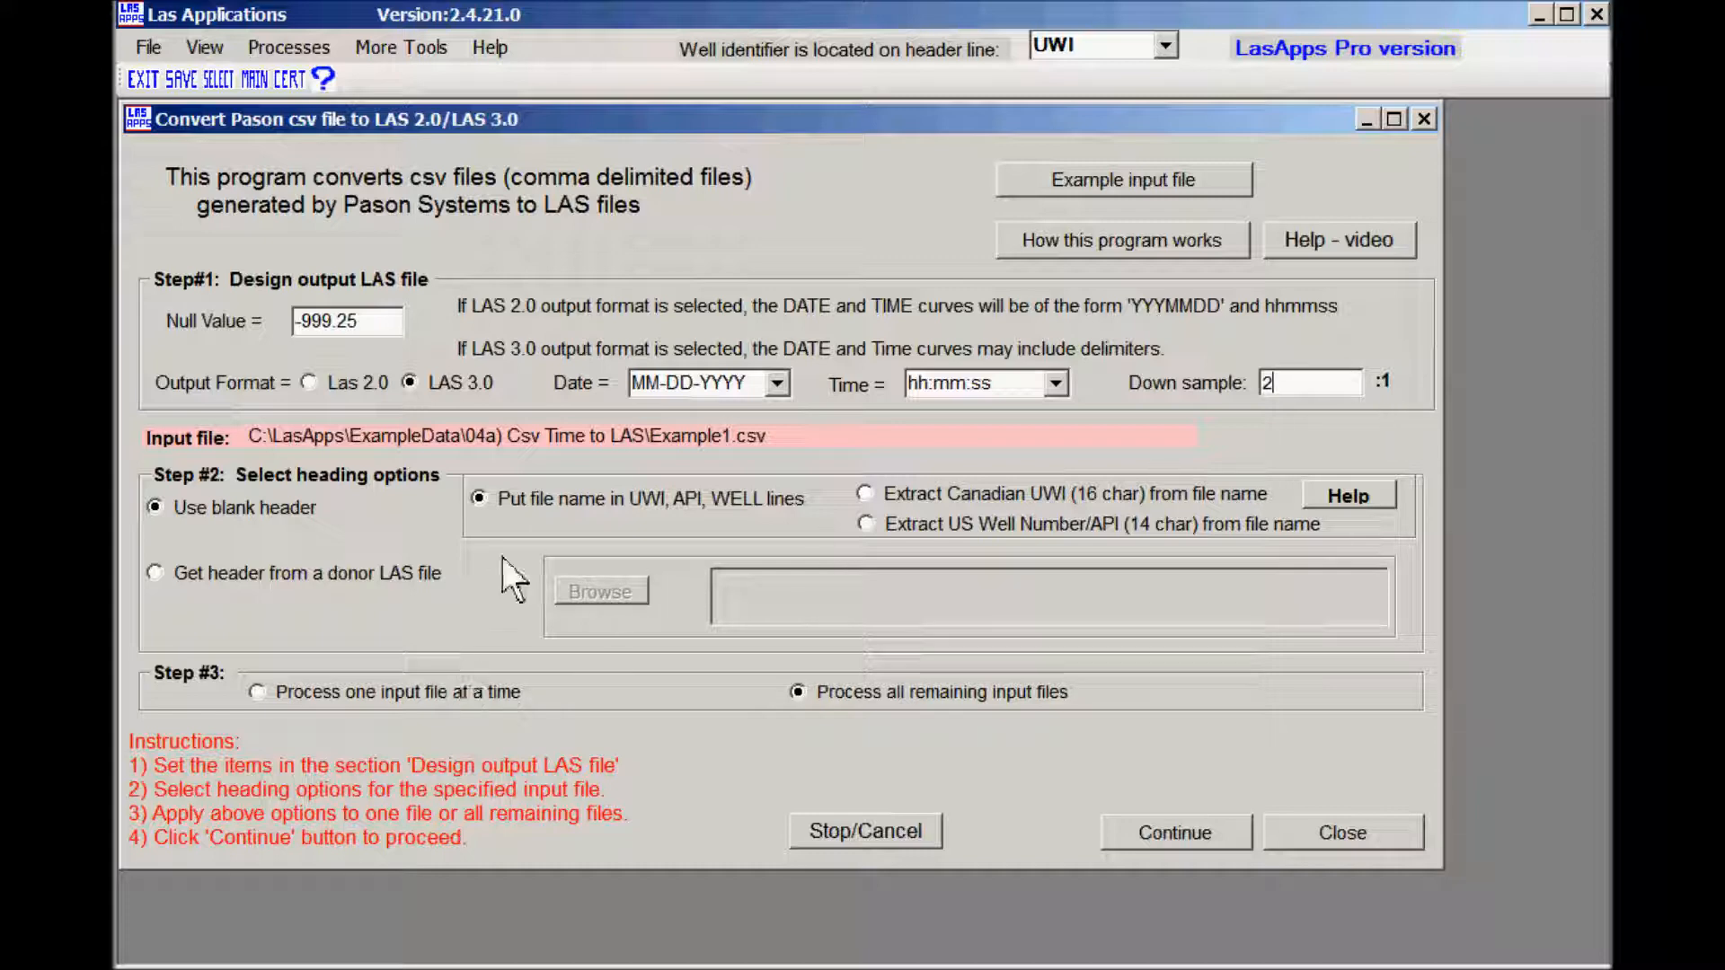
mouse_move(363, 567)
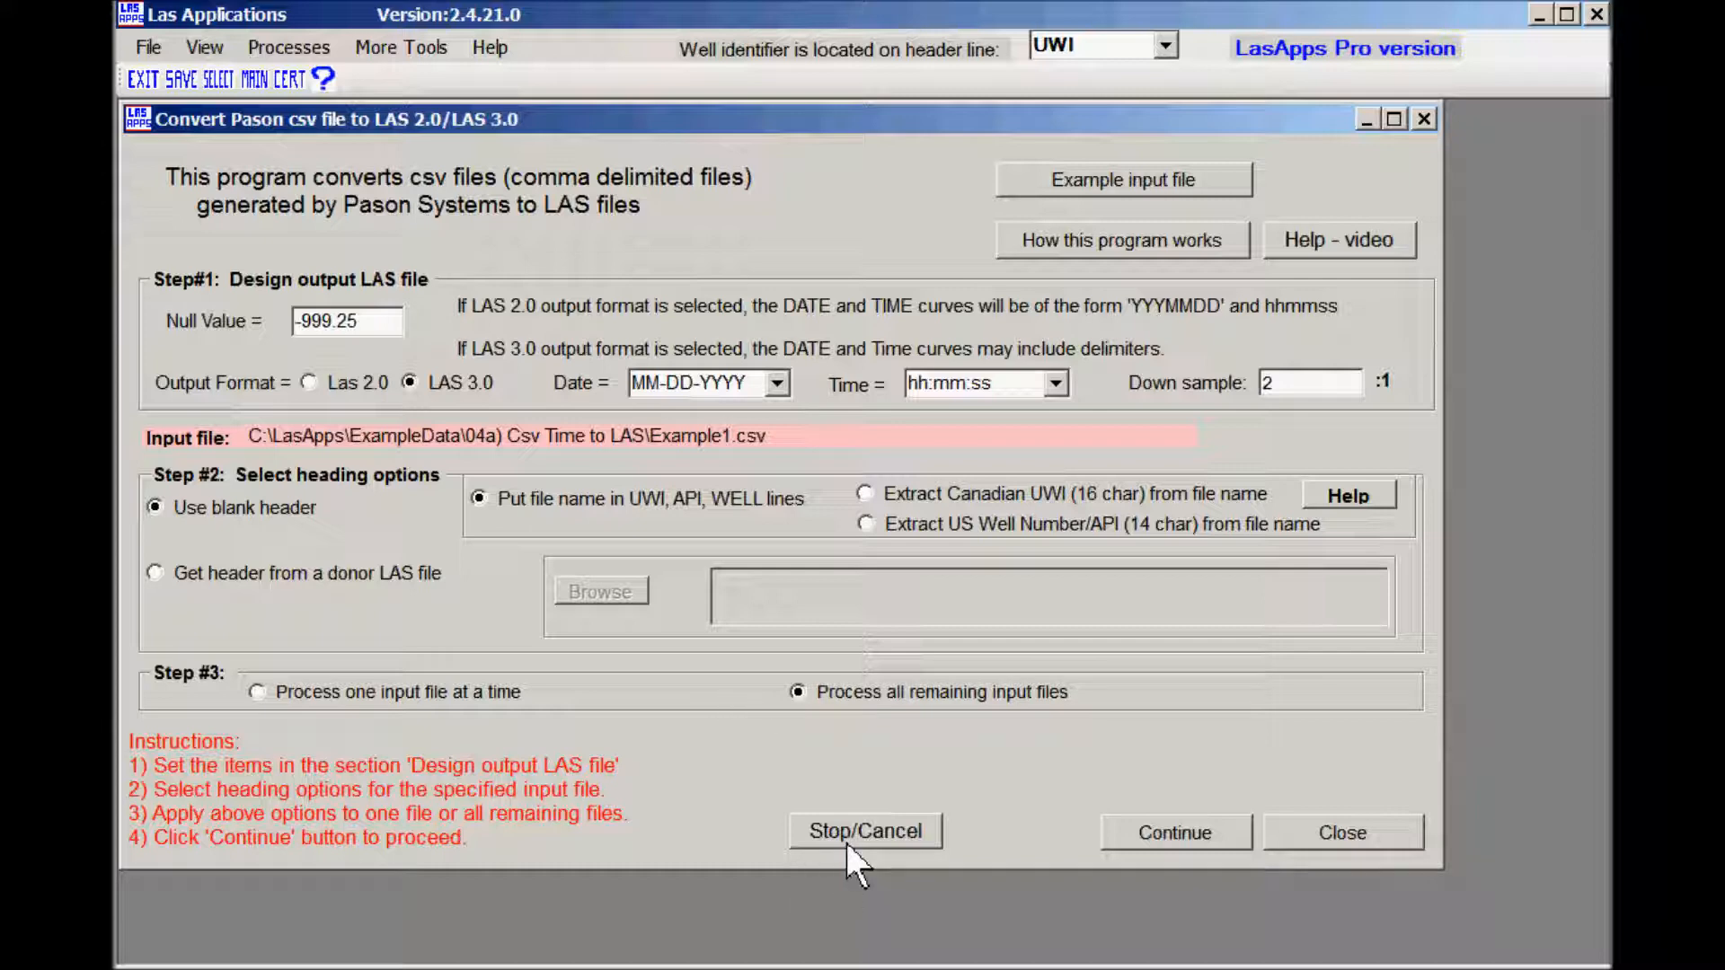
click(1172, 832)
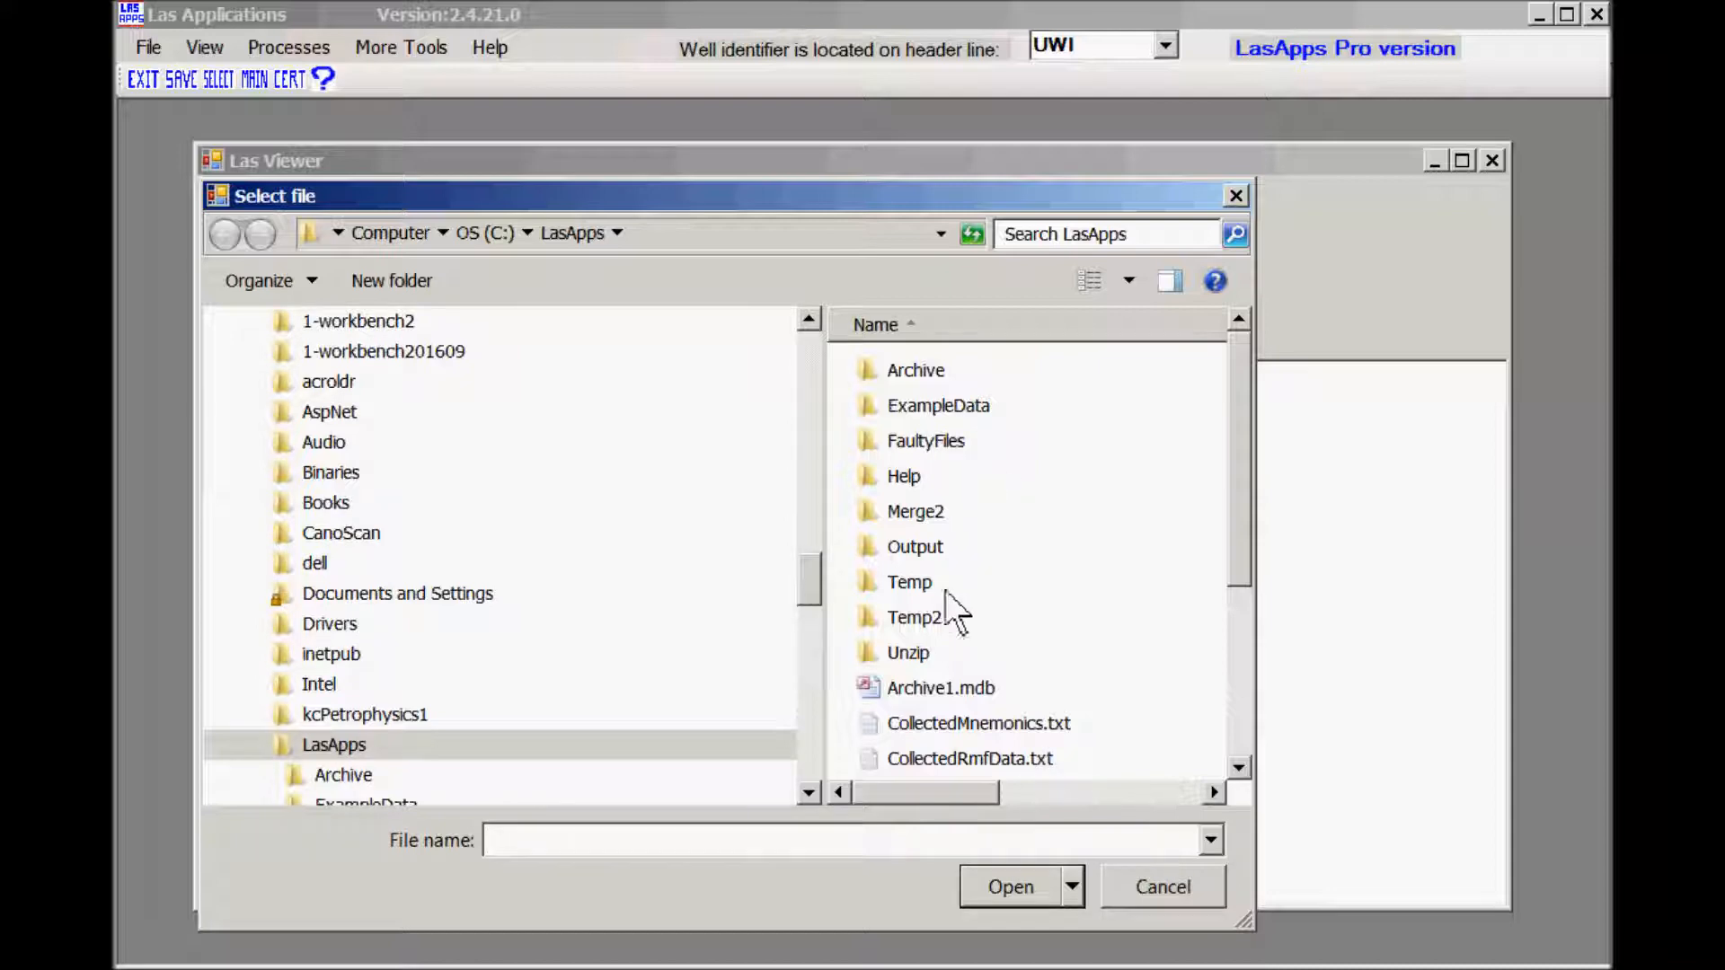
- Open the Temp folder holding the converted LAS output
click(1010, 887)
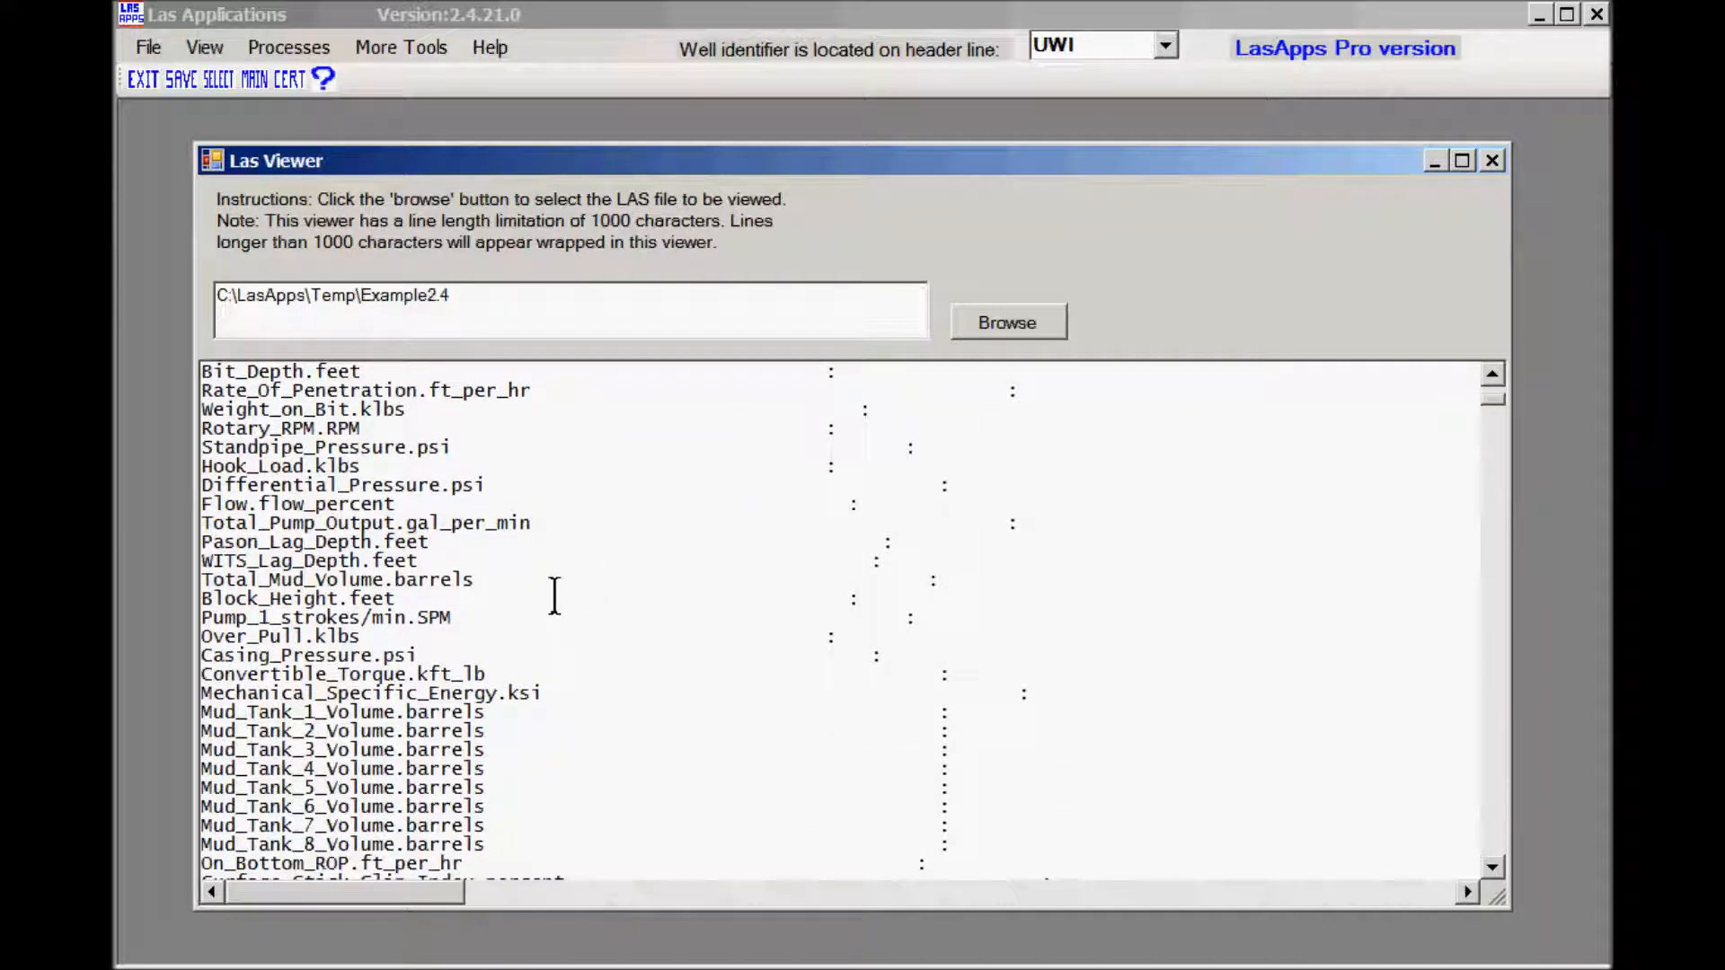
scroll(down, 3)
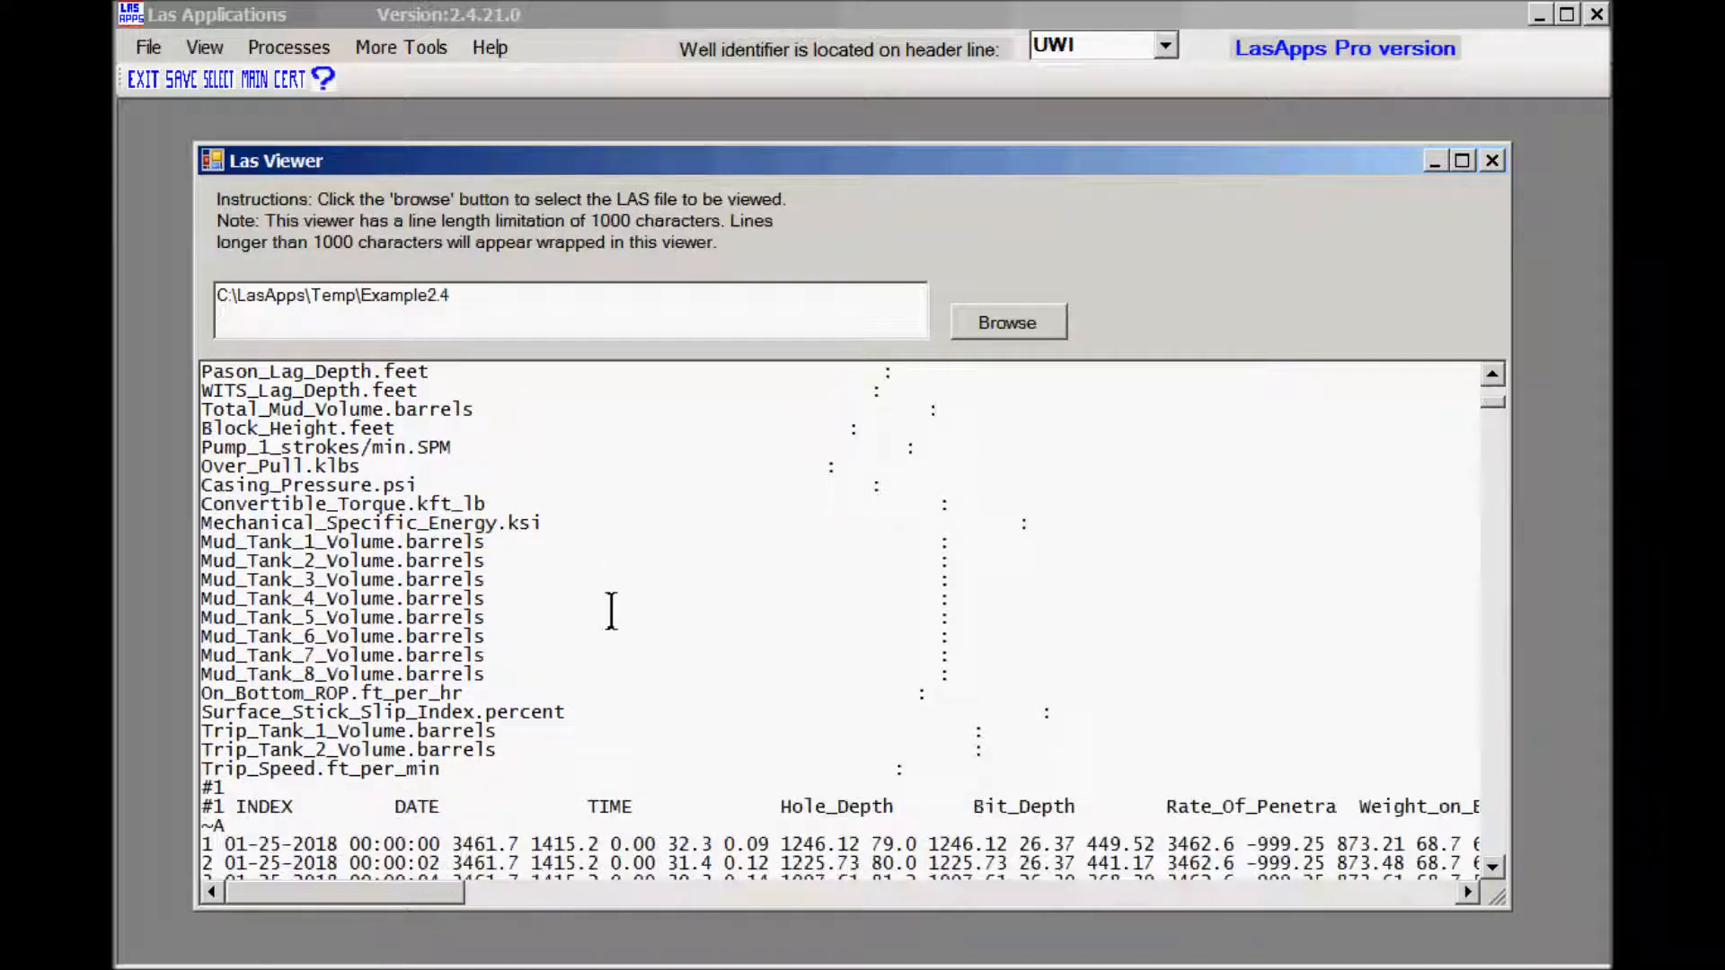